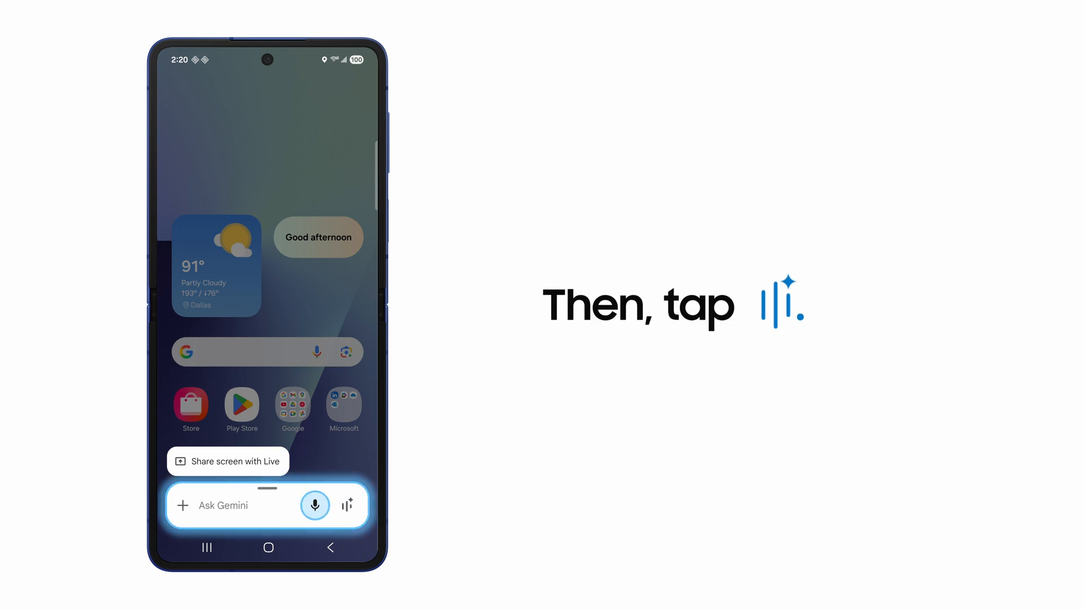
# Step: Start Gemini Live and turn on the camera to show the open earbuds case
pyautogui.click(348, 505)
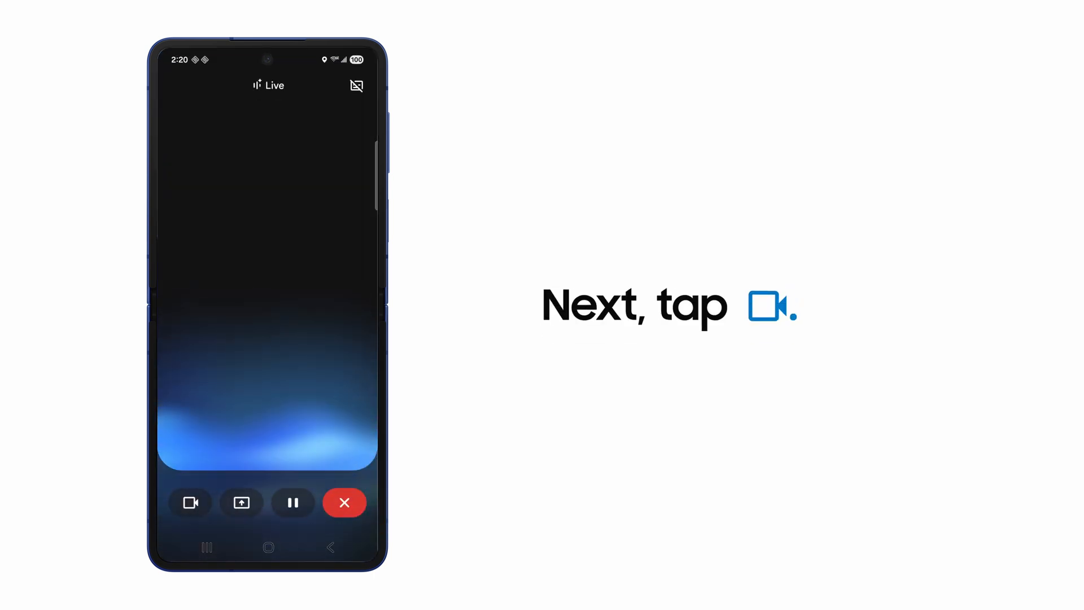
pyautogui.click(190, 502)
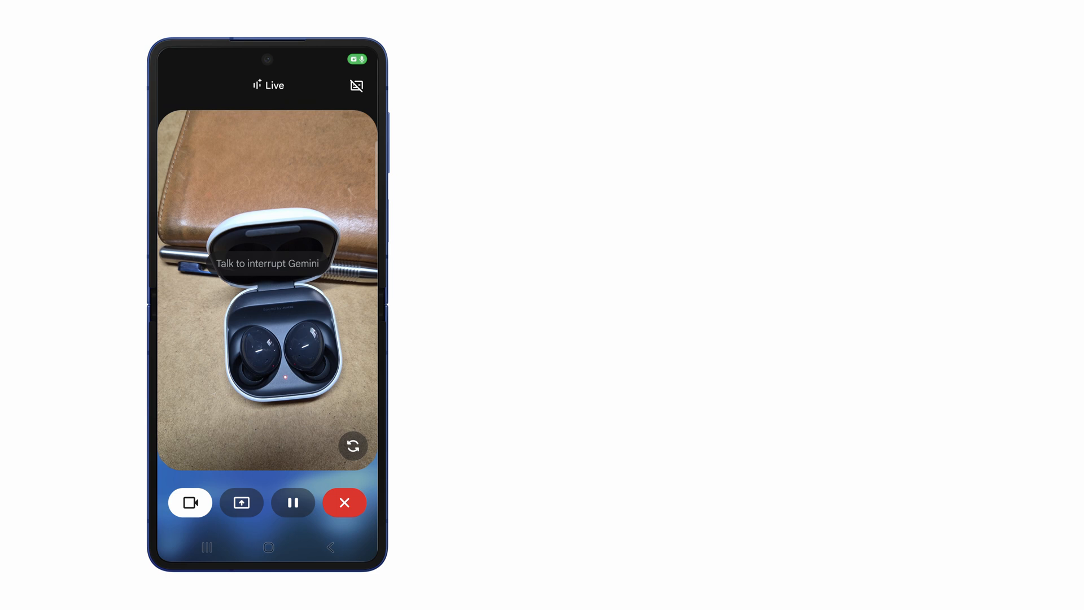